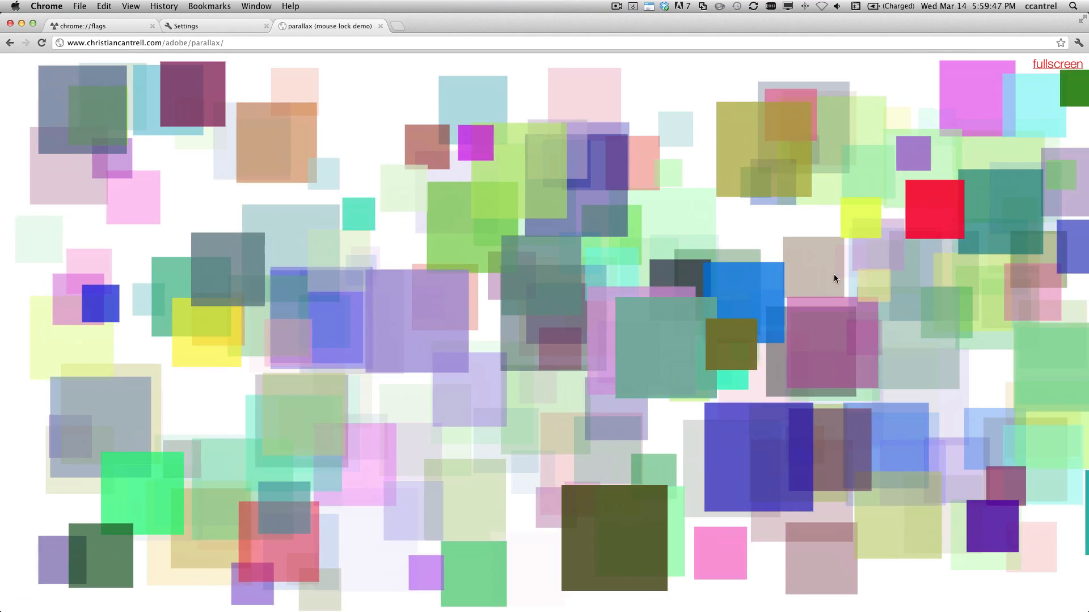
mouse_move(585, 183)
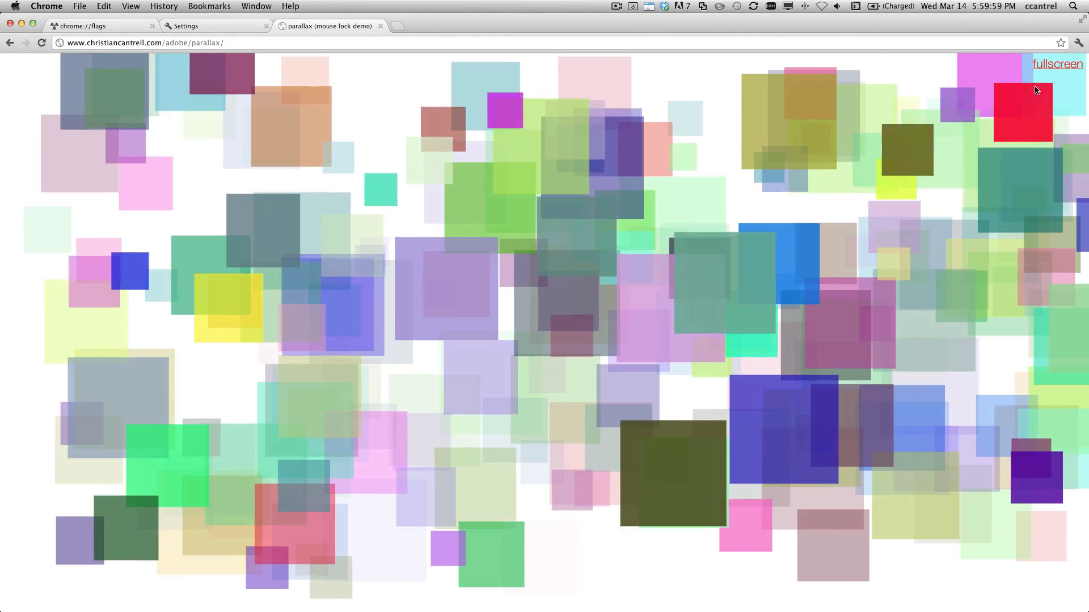
- Put the Parallax demo of drifting coloured squares into fullscreen via its 'fullscreen' link
left_click(1056, 63)
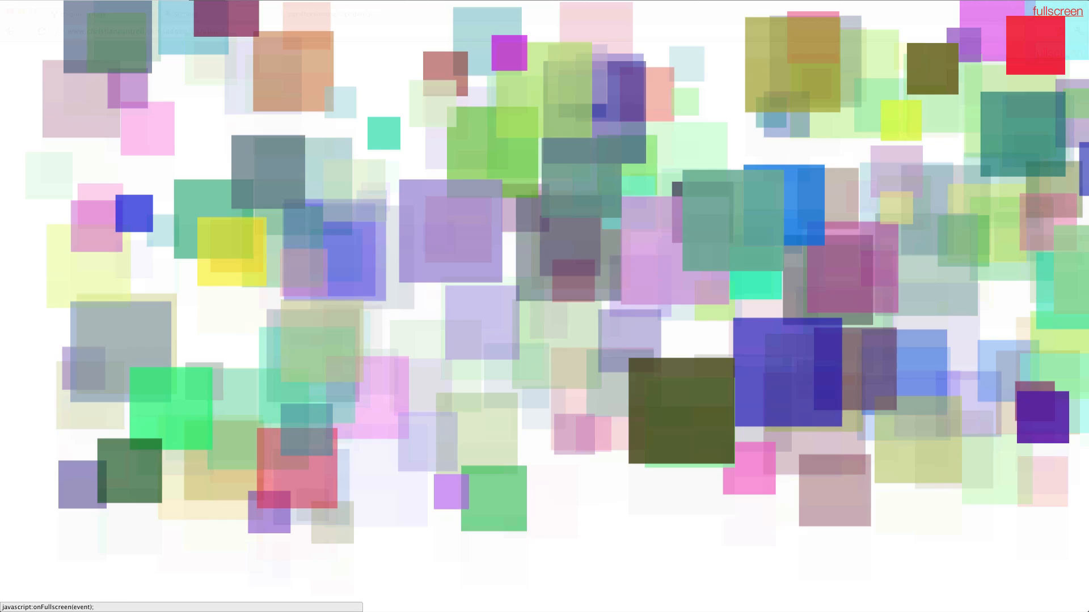
left_click(1056, 12)
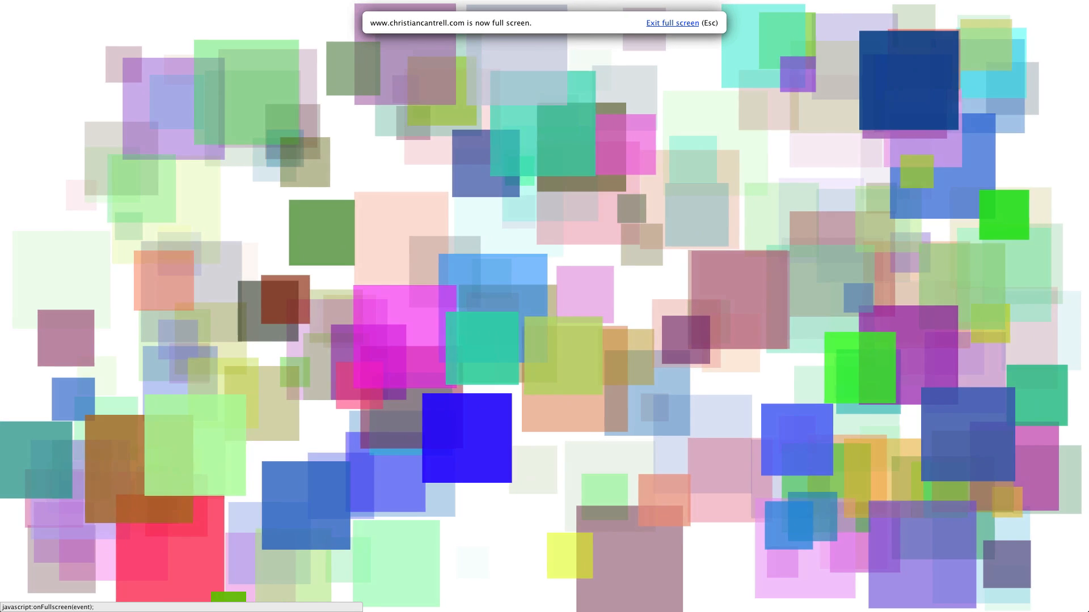